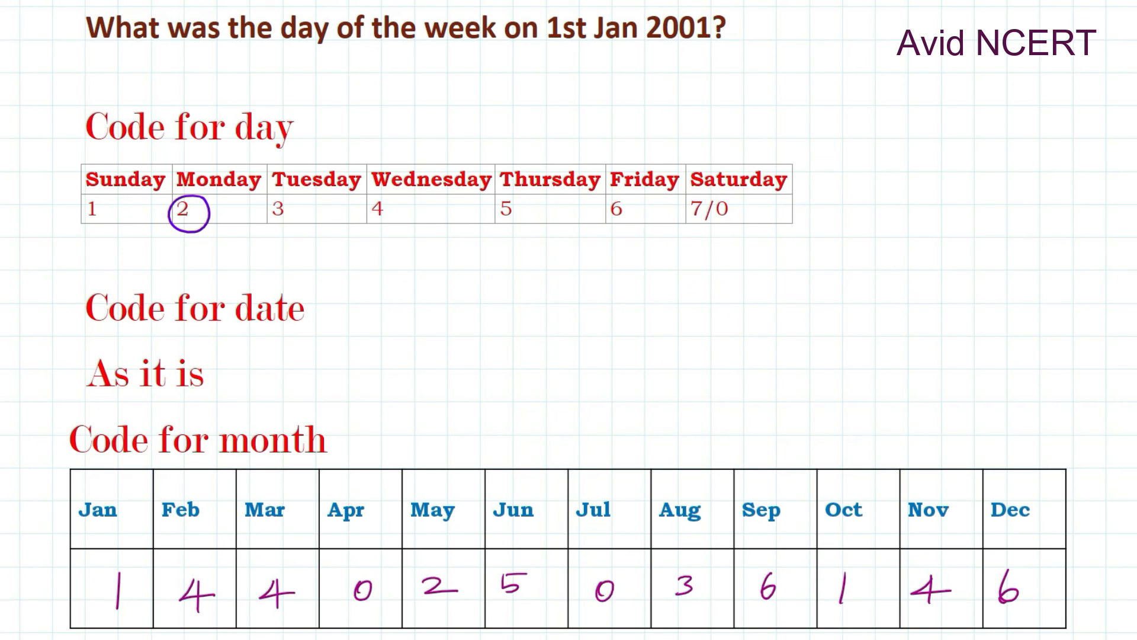
Step: Underline "1st Jan 2001" in the title and write the answer "Monday" below the question
{"action": "left_click_drag", "start_coordinate": [551, 52], "coordinate": [695, 52]}
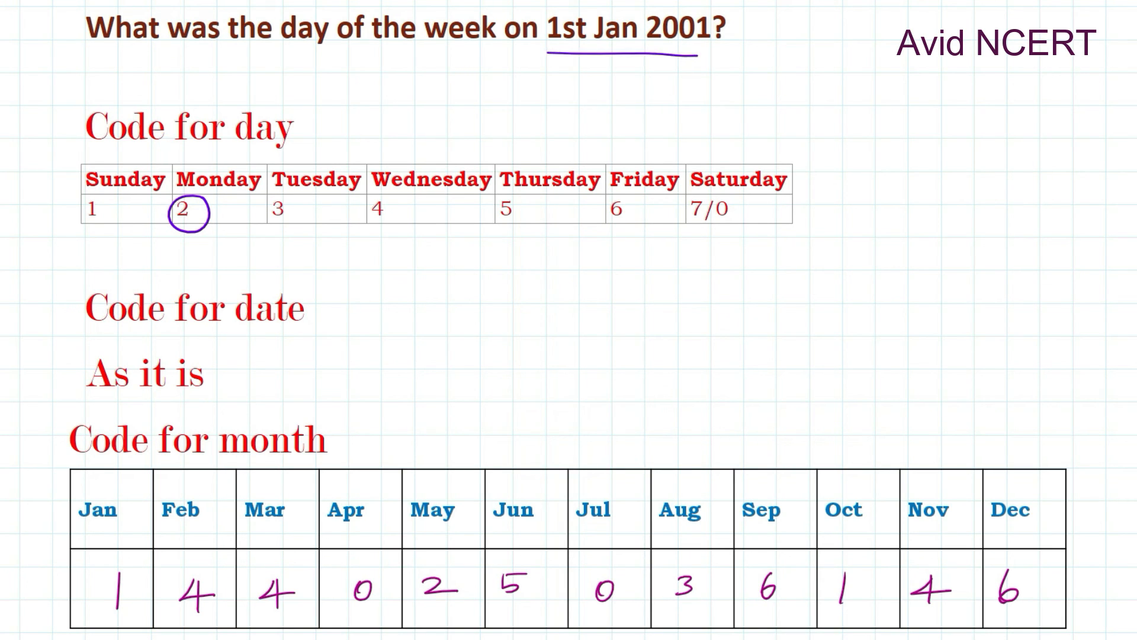
{"action": "type", "text": "Monday"}
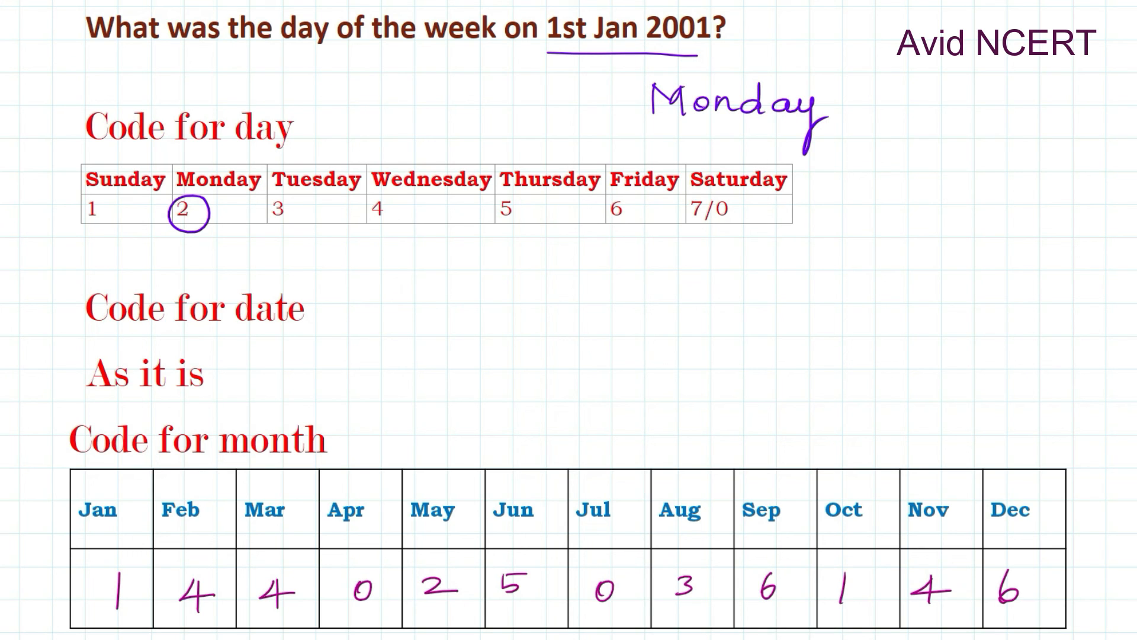